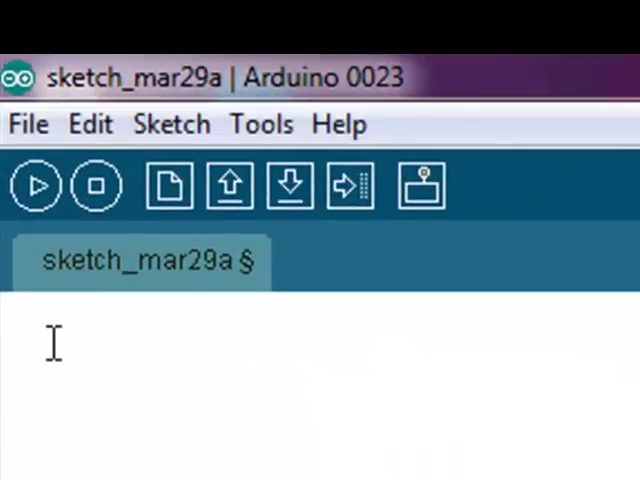
- Begin the sketch with the setup function header 'void setup(){'
type("void se")
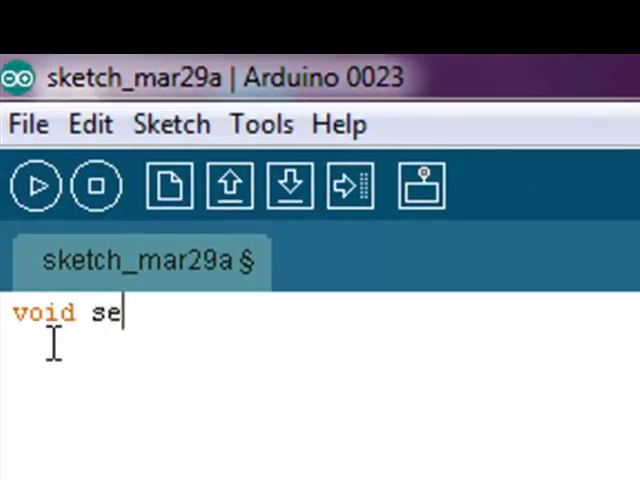
type("tup")
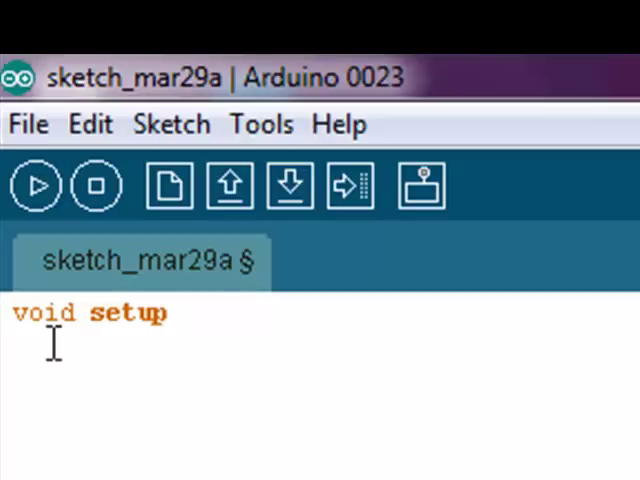
type("(")
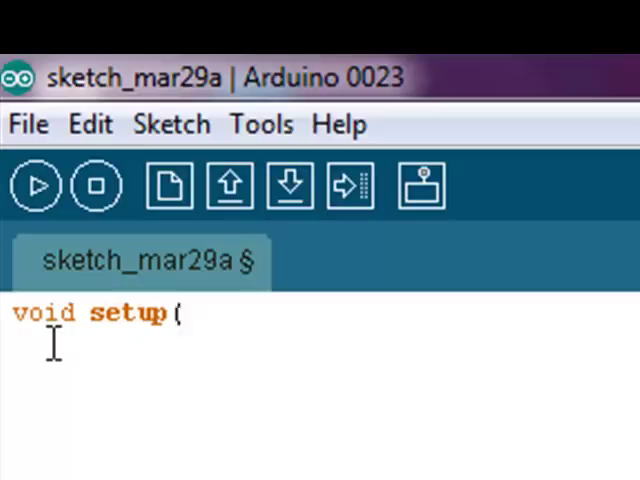
type(")")
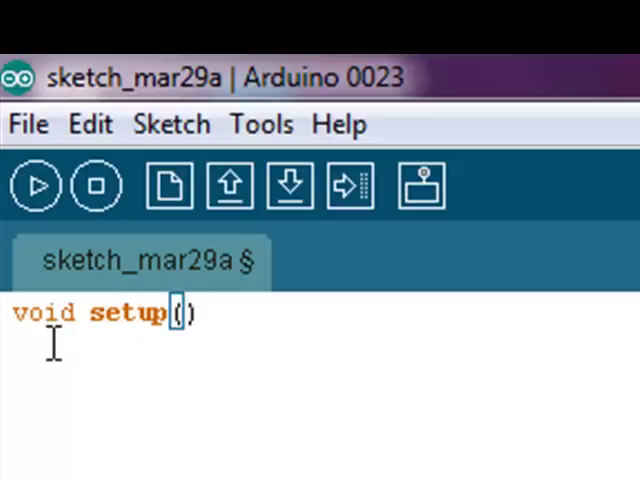
type("{")
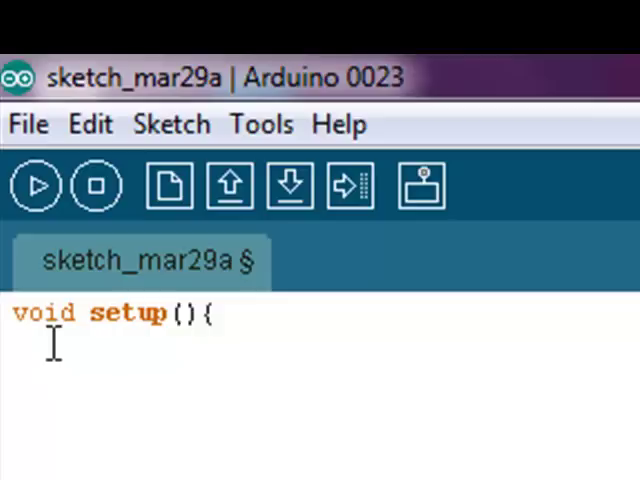
- Add 'pinMode(2,OUTPUT);' inside setup to make pin 2 an output
type("pin")
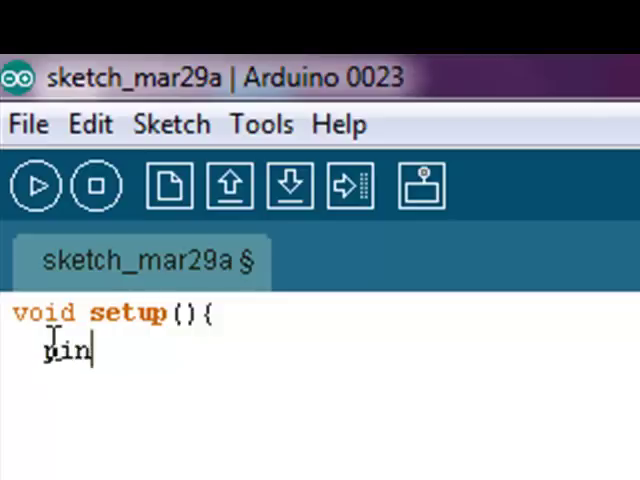
type("Mode")
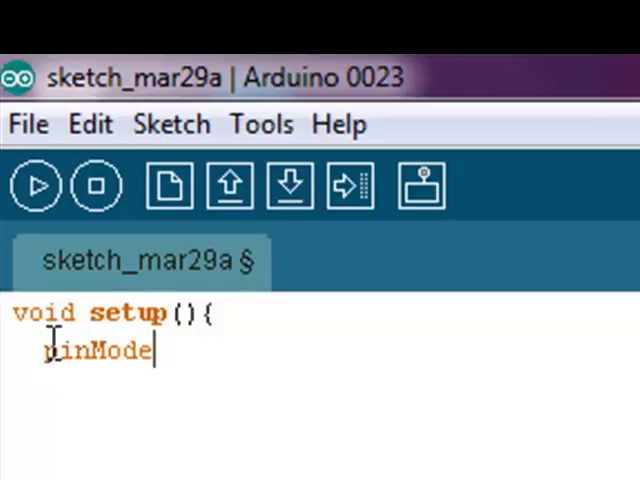
type("(")
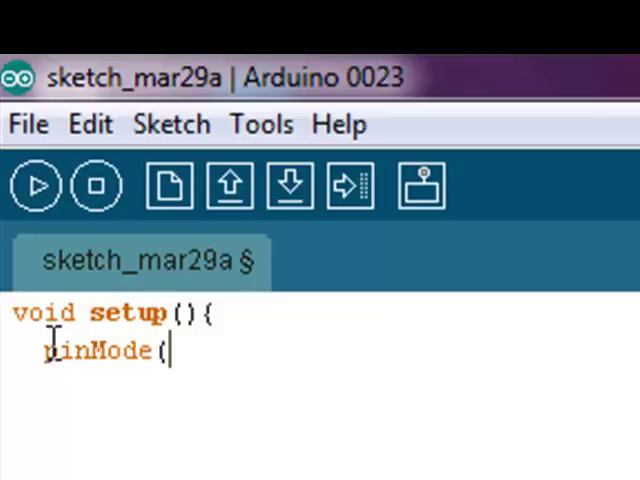
type("2")
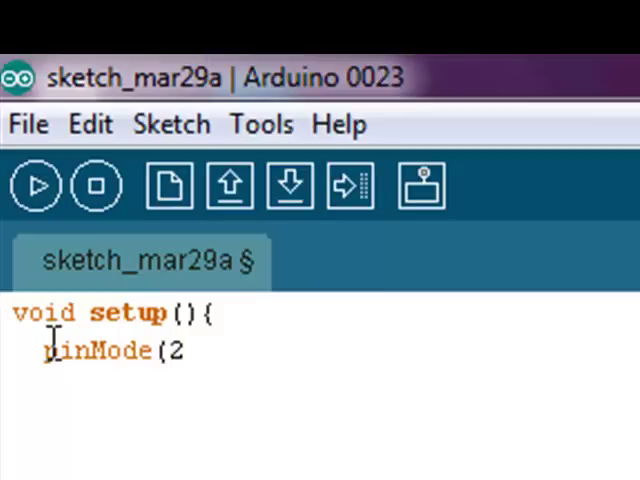
type(",0")
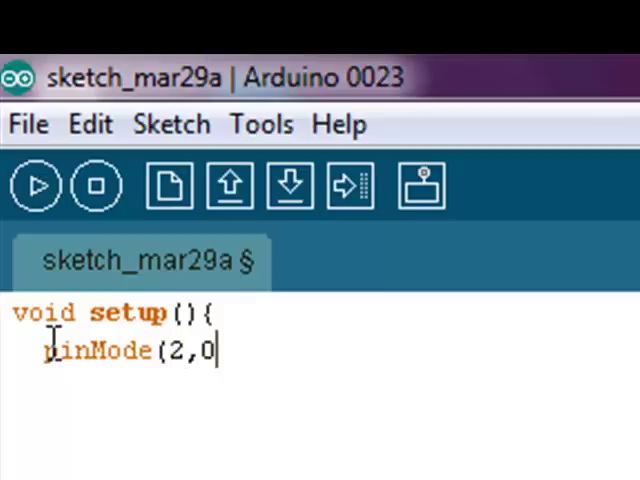
type("OUTP")
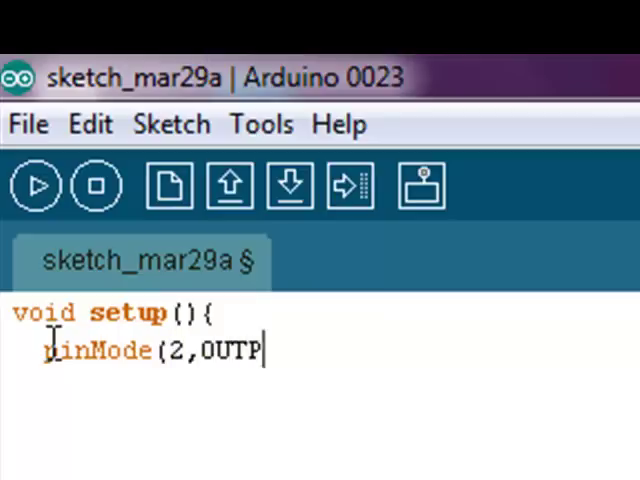
type("UT")
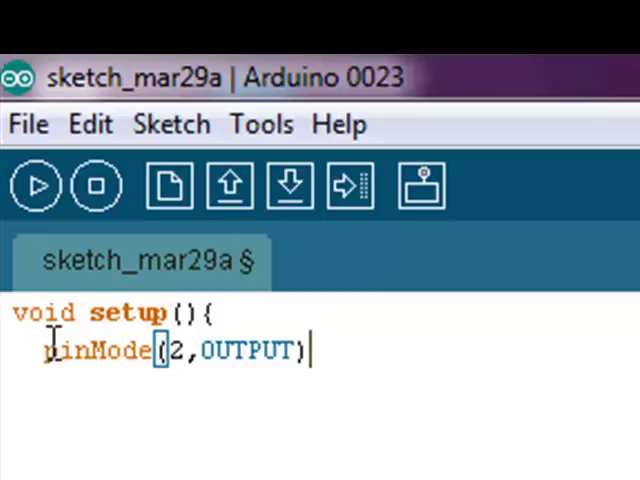
type(";")
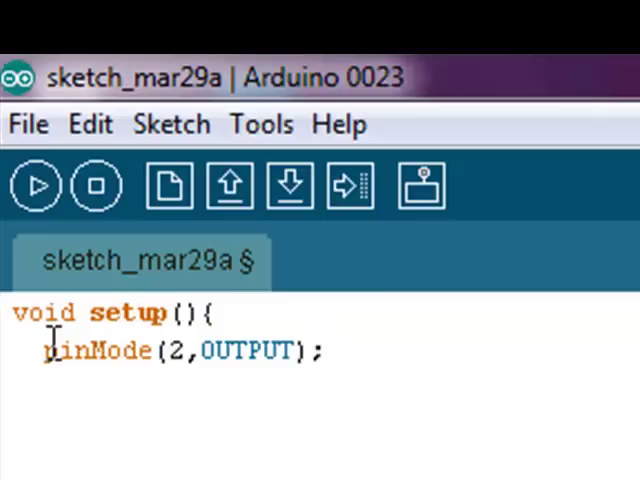
- Add 'pinMode(4,OUTPUT);' on the next line to make pin 4 an output
type("pinM")
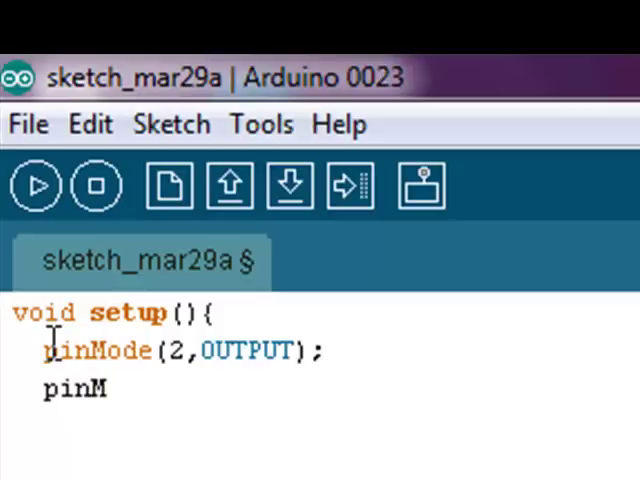
type("ode")
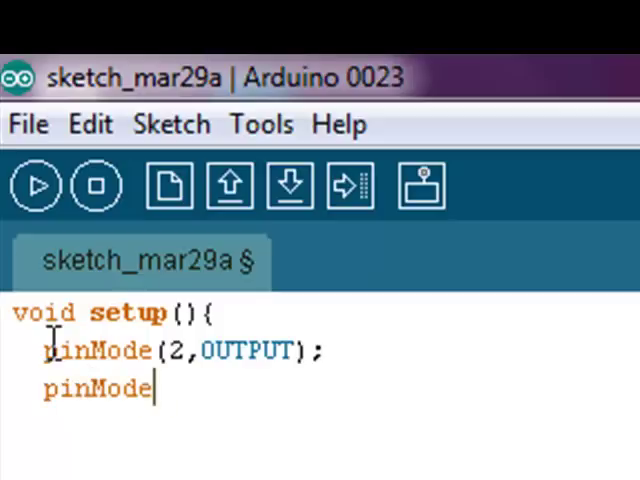
type("(")
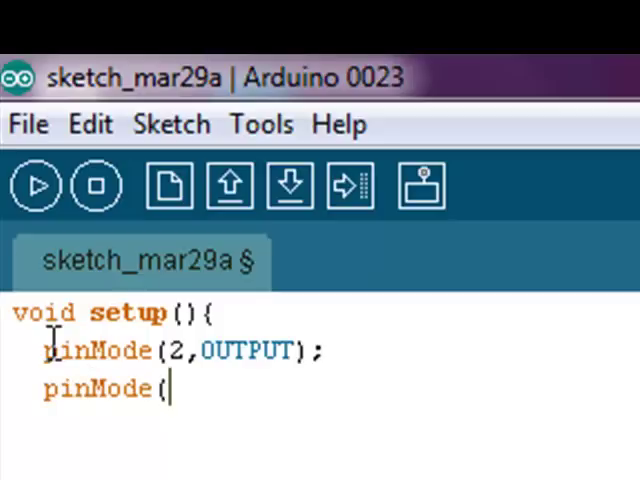
type("4,OUT")
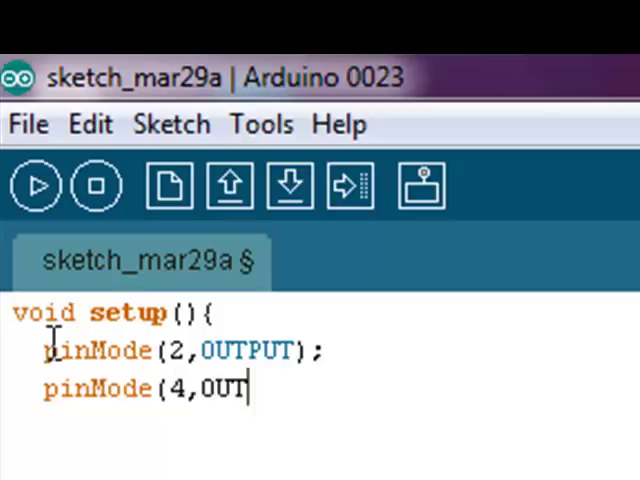
type("PUT")
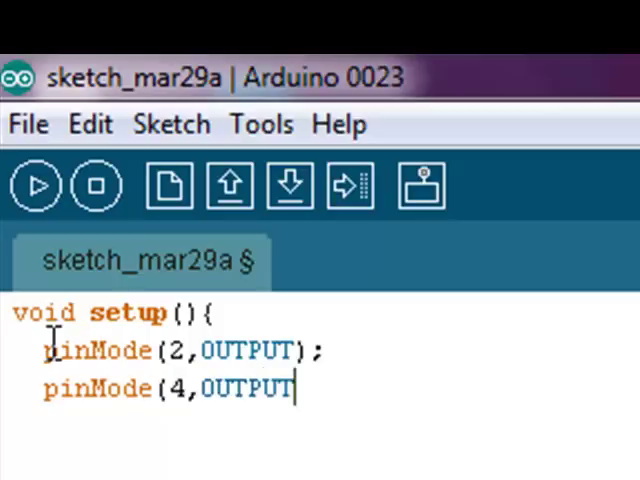
type(")")
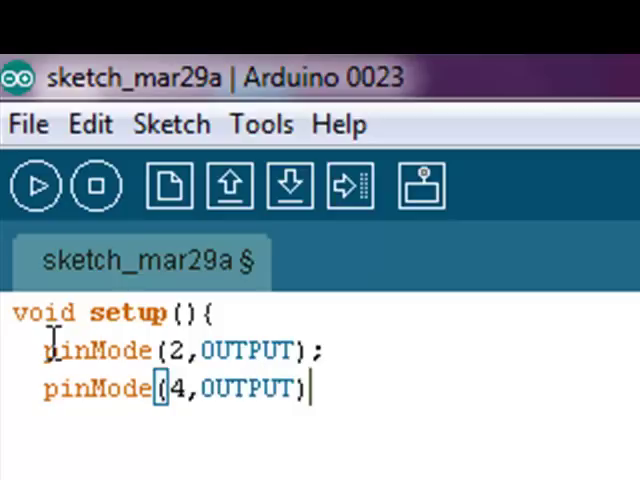
type(";")
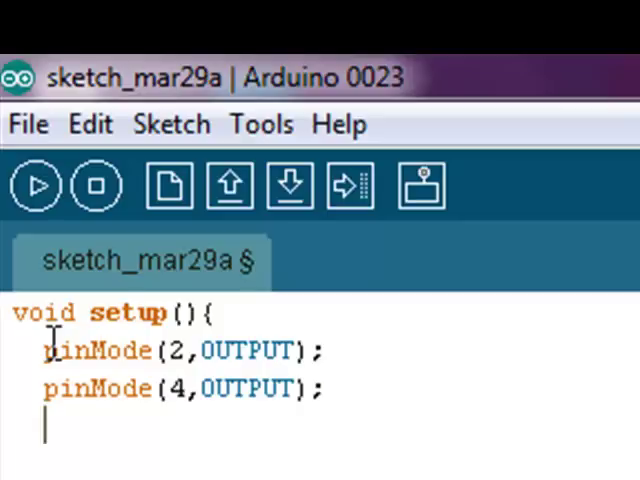
- End setup with 'digitalWrite(4,LOW);' writing pin 4 LOW
type("dig")
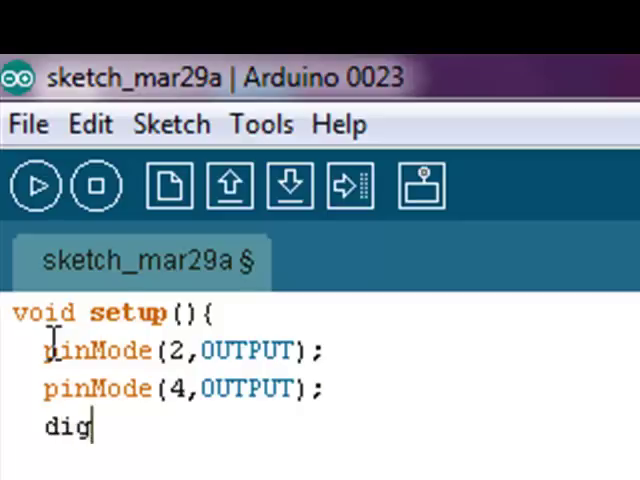
type("italW")
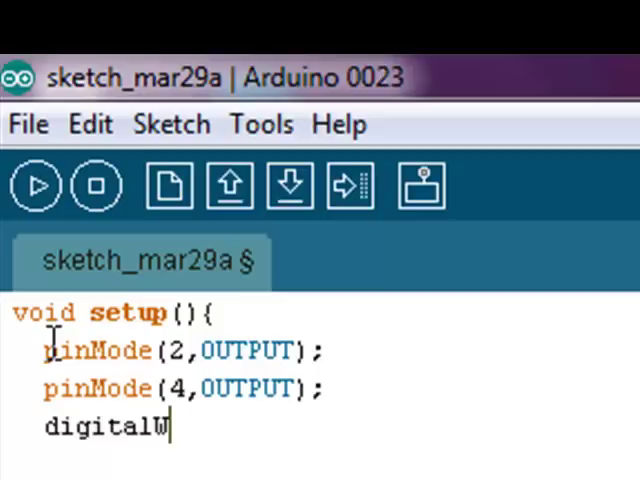
type("rite")
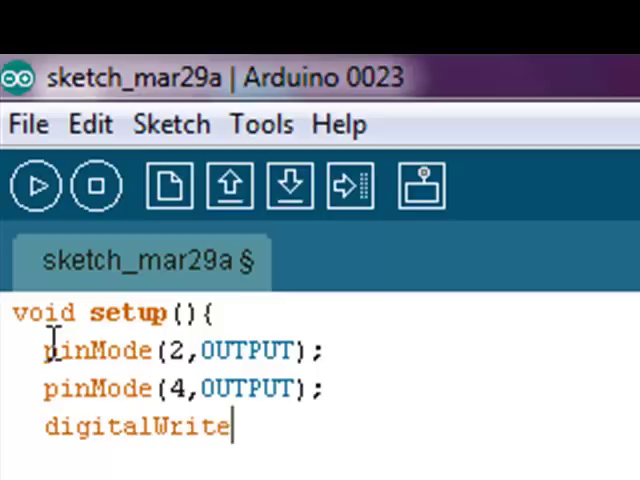
type("(")
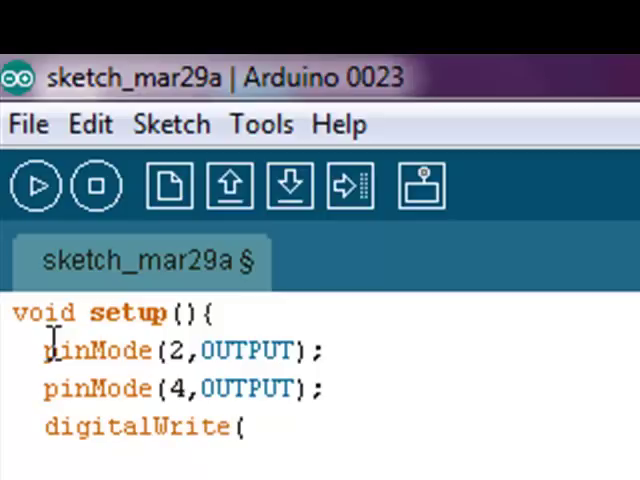
type("4")
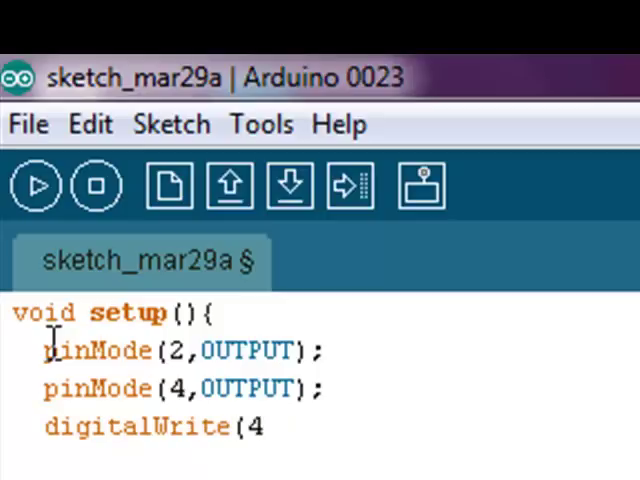
type(",LO")
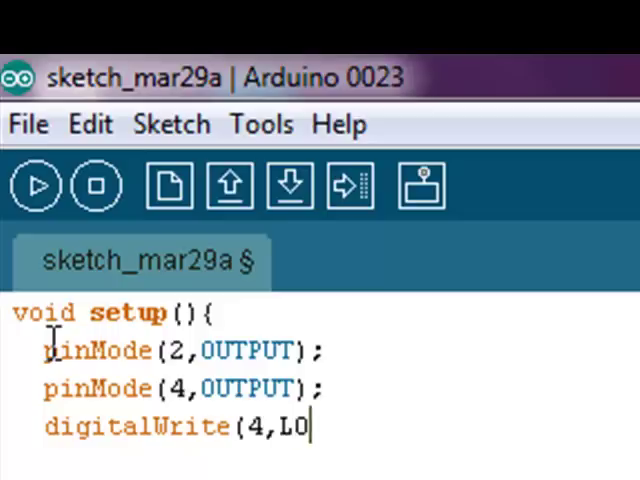
type("W")
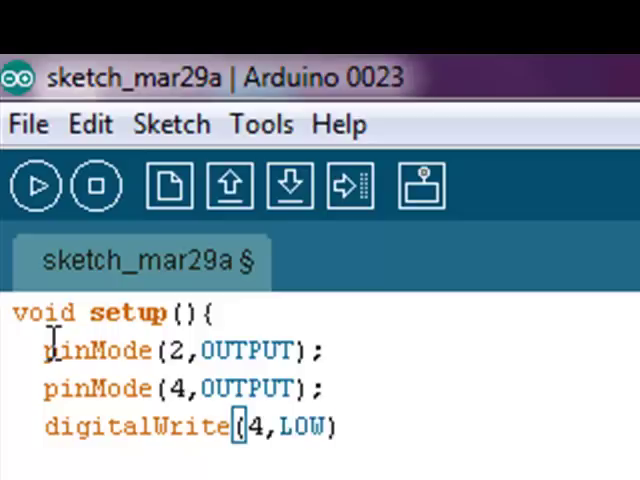
type(";")
type("l")
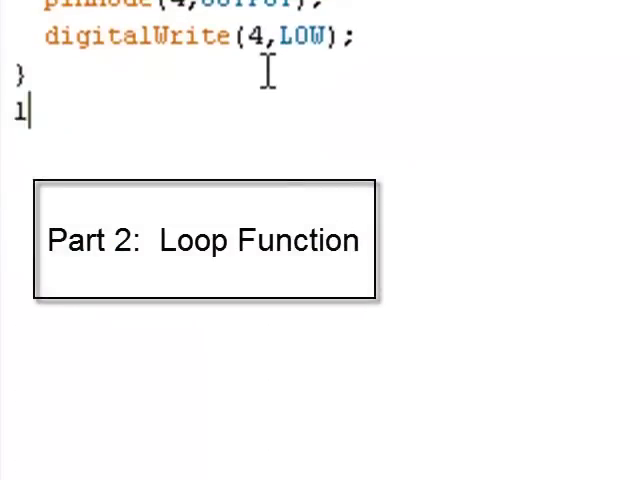
- Start the loop function with the header 'void loop(){'
type("void")
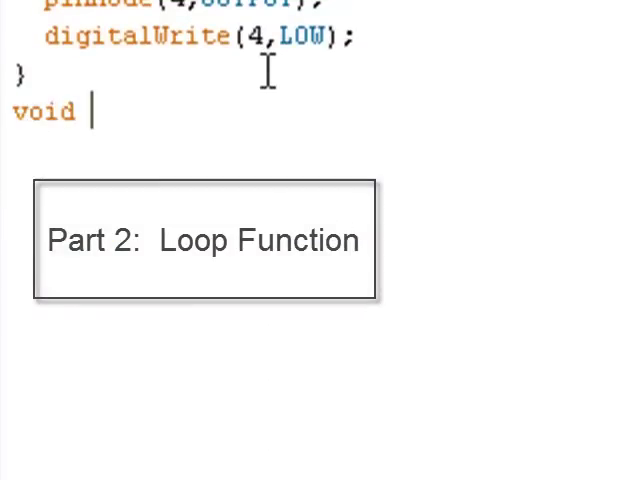
type("lo")
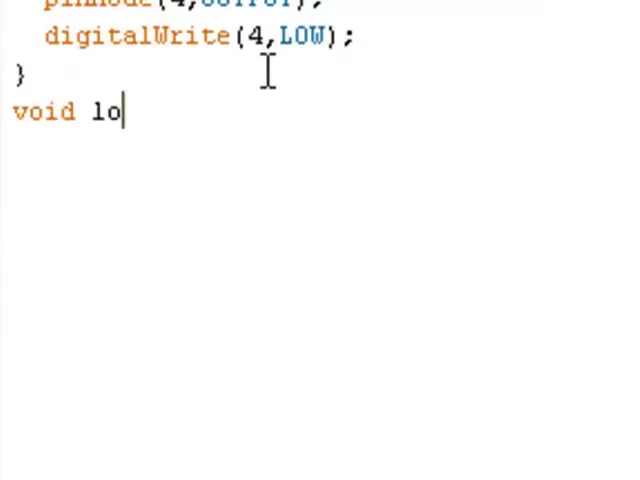
type("op")
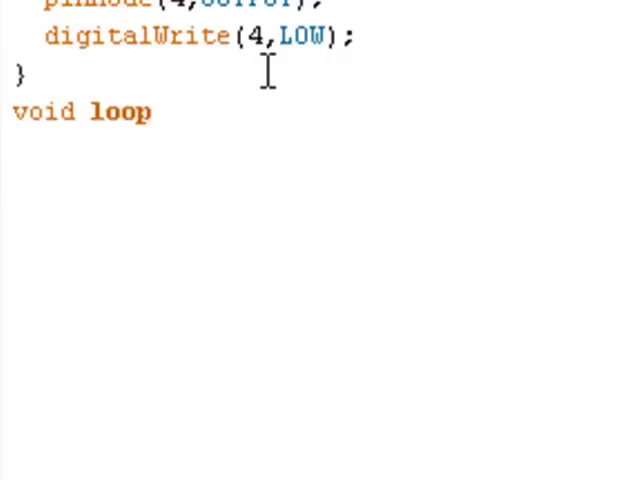
type("()")
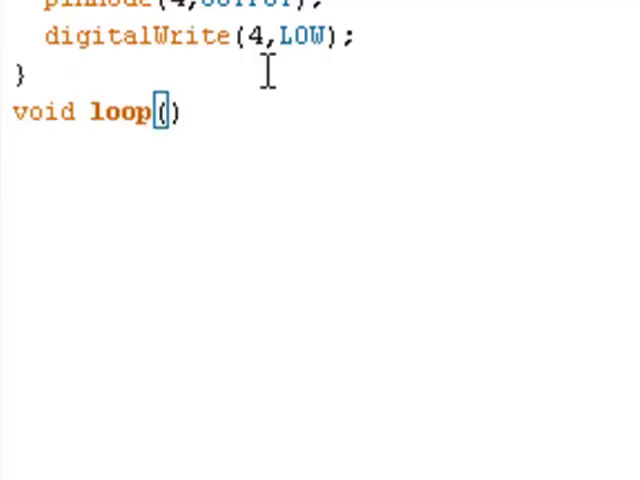
type("{")
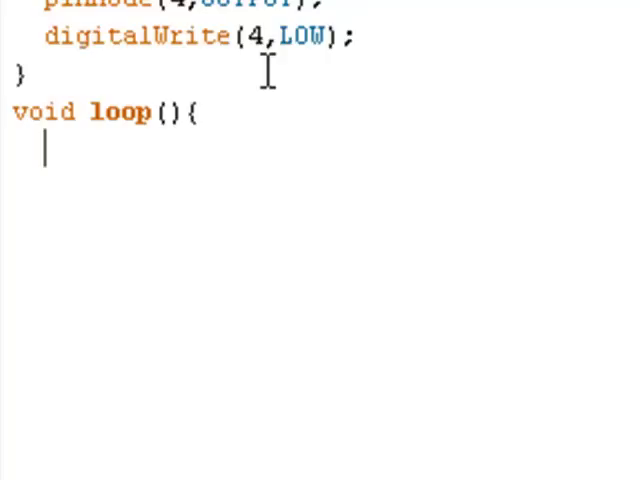
- Add 'digitalWrite(2,HIGH);' inside loop to set pin 2 HIGH
type("digit")
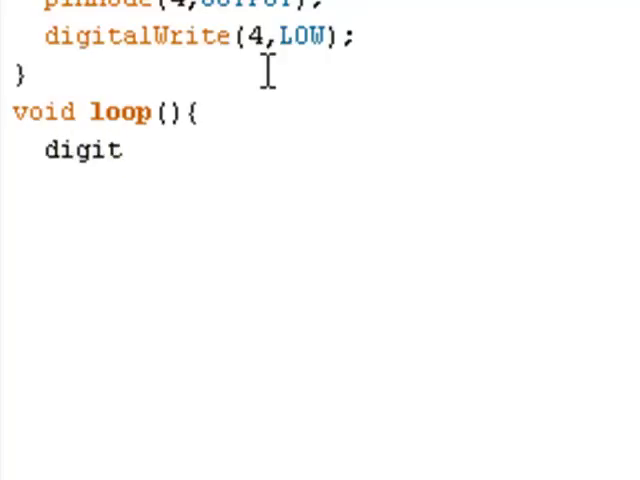
type("alWrite")
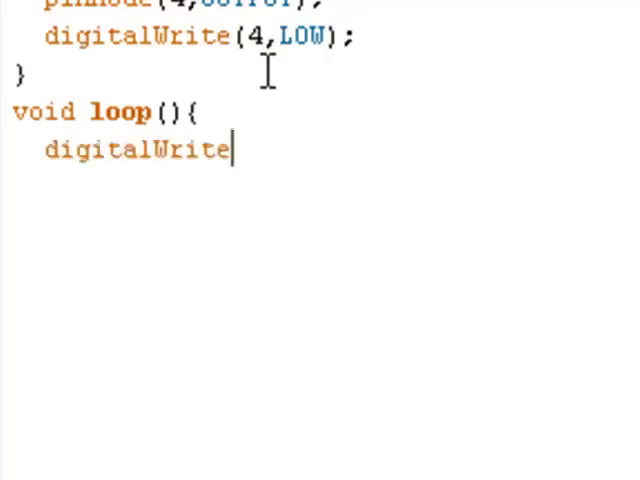
type("(")
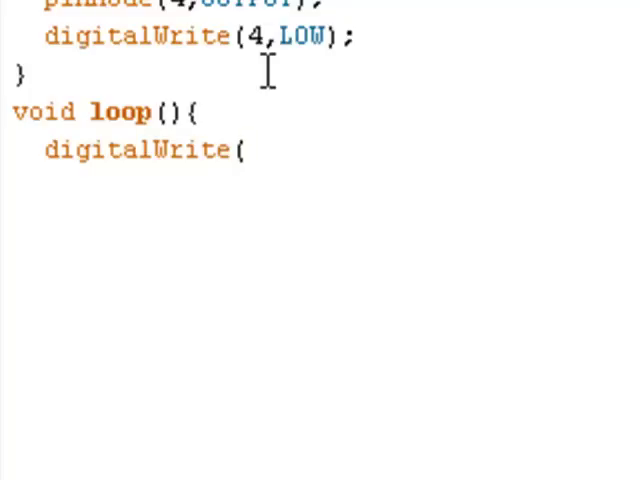
type("2,")
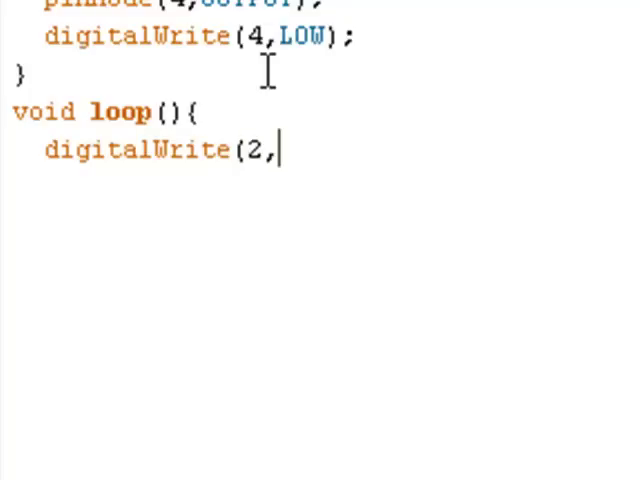
type("HIGH")
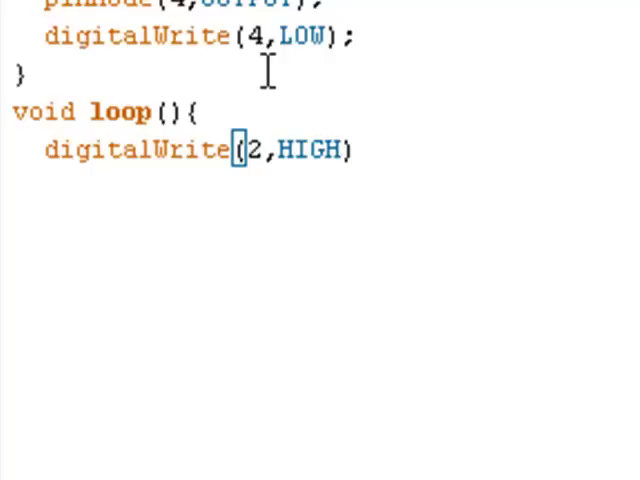
type(";")
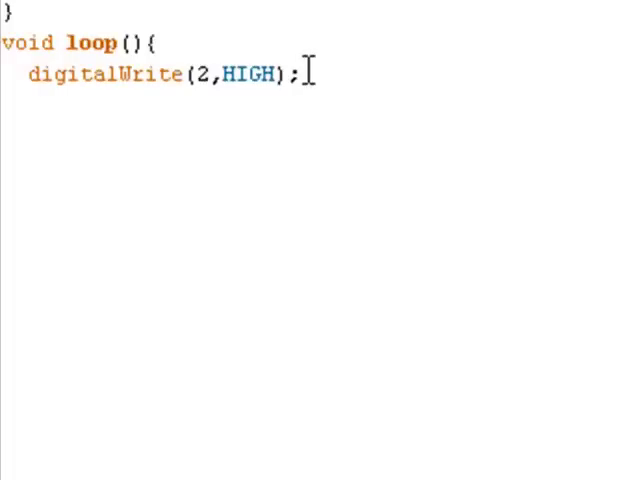
- Add 'digitalWrite(4,LOW);' inside loop to set pin 4 LOW
type("di")
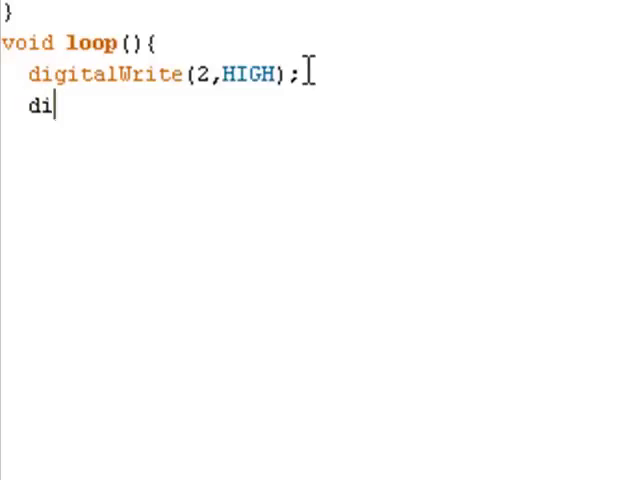
type("gitalWri")
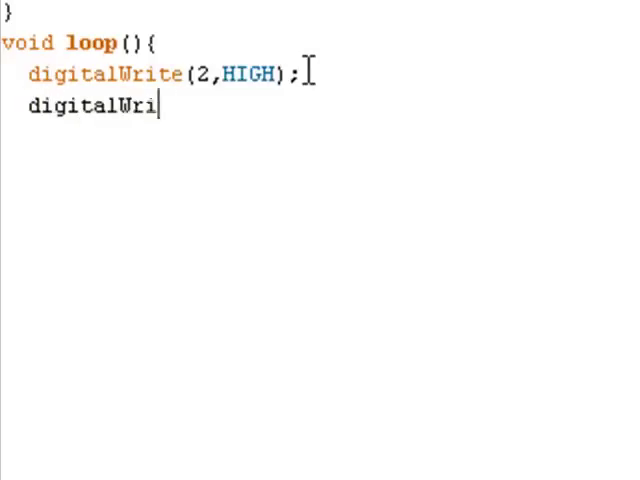
type("te(")
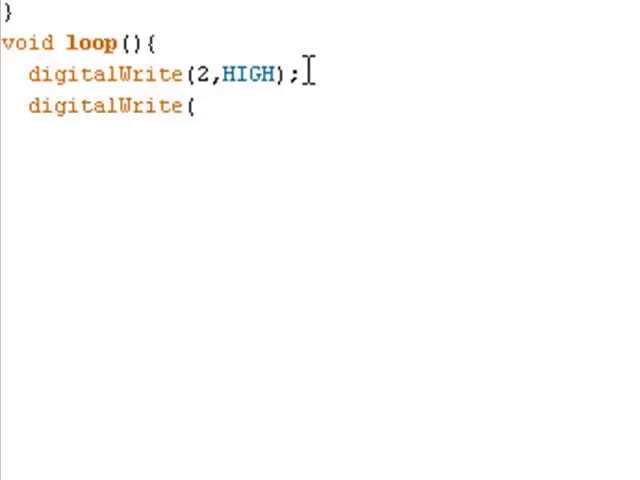
type("4,")
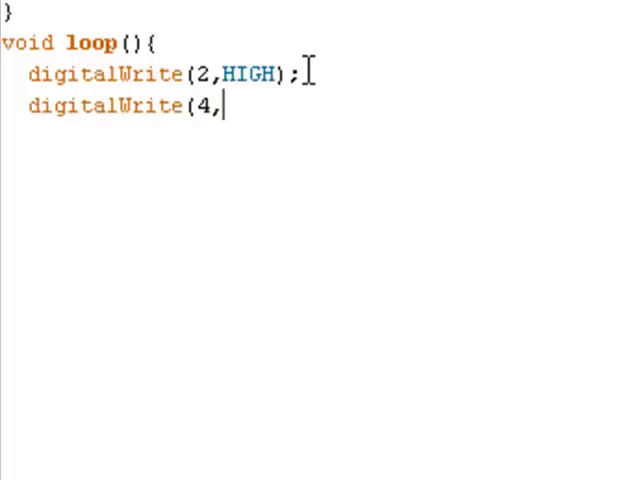
type("LOW")
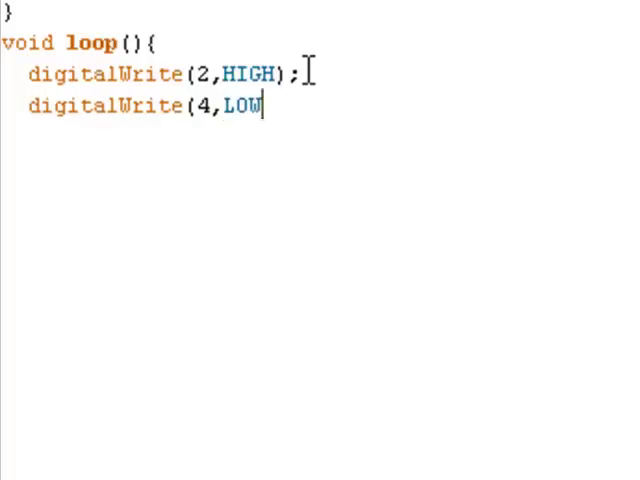
type(");")
left_click(320, 131)
type("}")
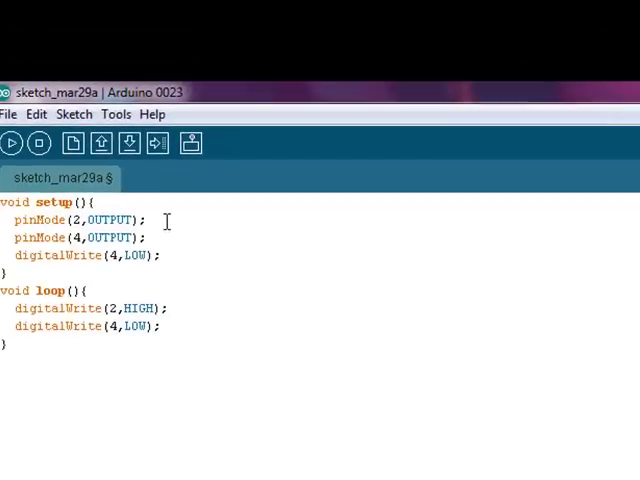
- Comment the two pinMode lines as setting pin 2 and pin 4 as output
type("//")
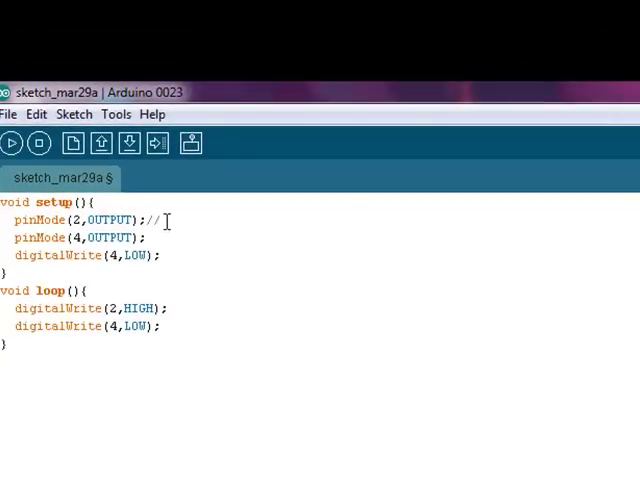
type("sets pin")
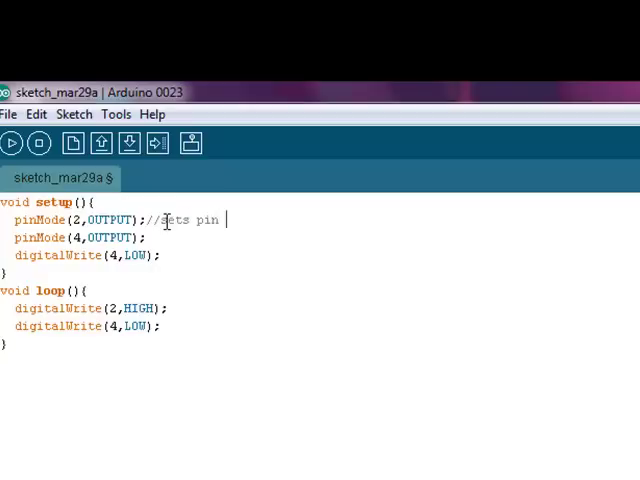
type("2 as")
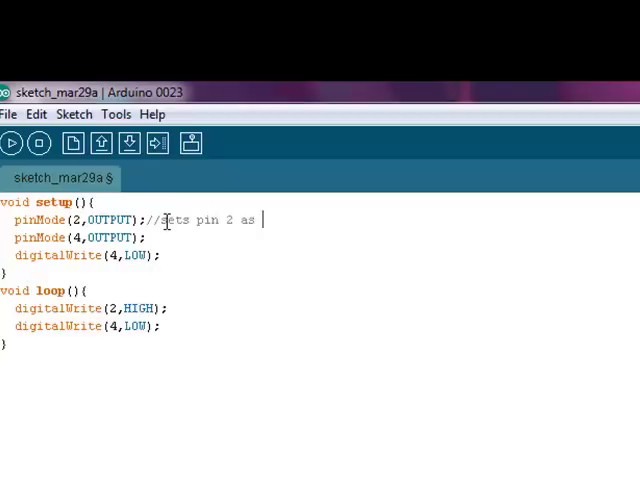
type("output")
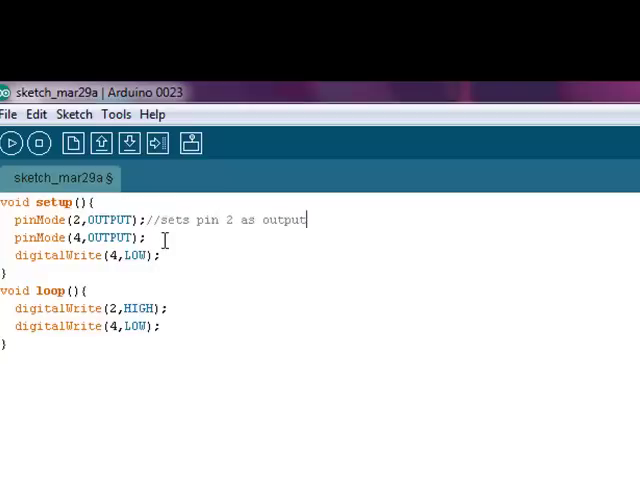
type("//")
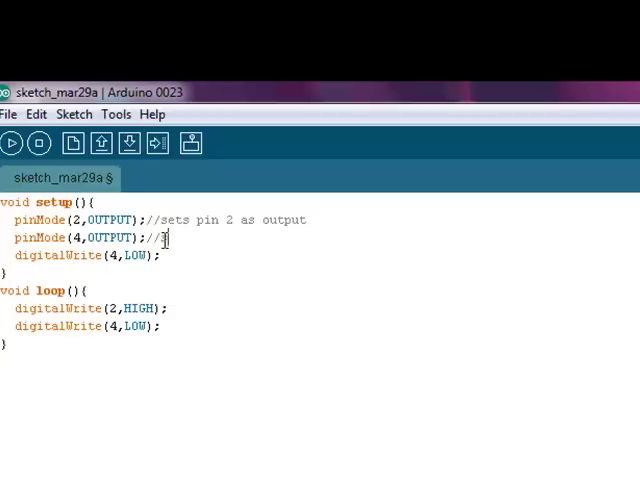
type("sets pin")
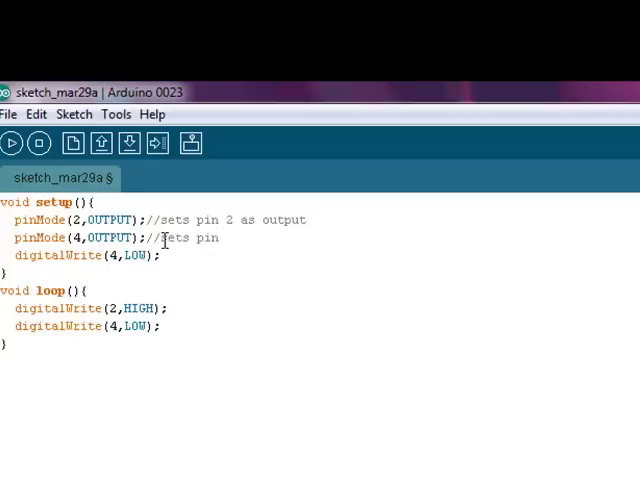
type("4 as output")
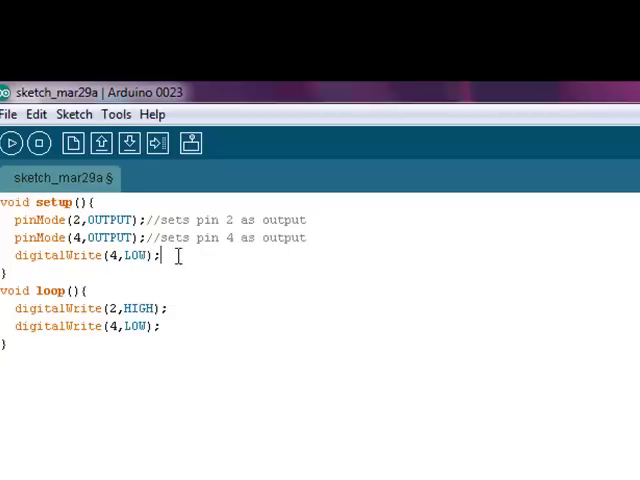
- Comment the digitalWrite line as setting pin 4 as the ground or negative side of the circuit
type("//sets")
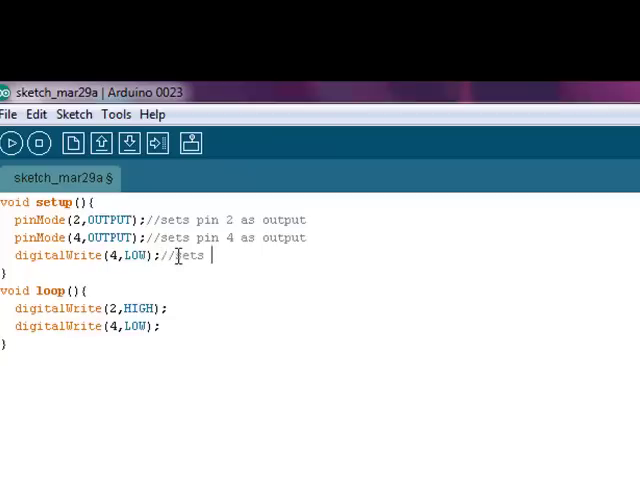
type("pin 4 as the")
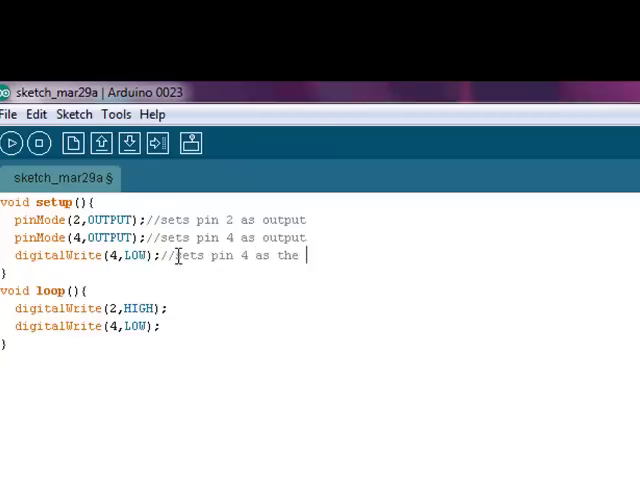
type("ground or nega")
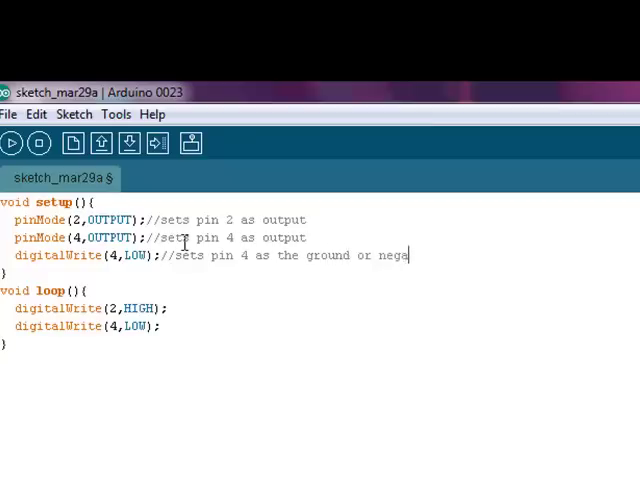
type("tive s")
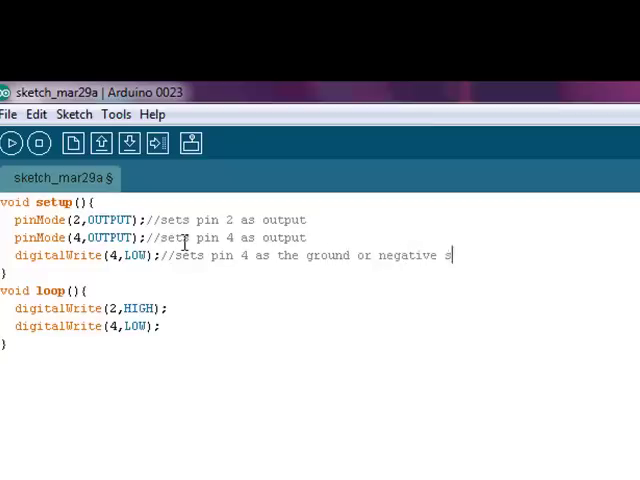
type("ide of t")
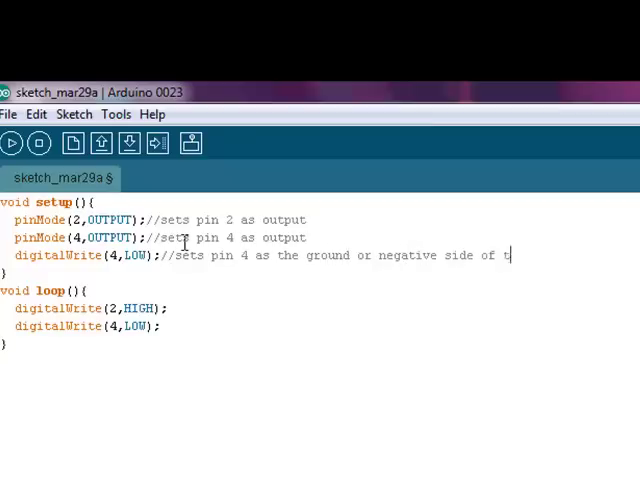
type("he circ")
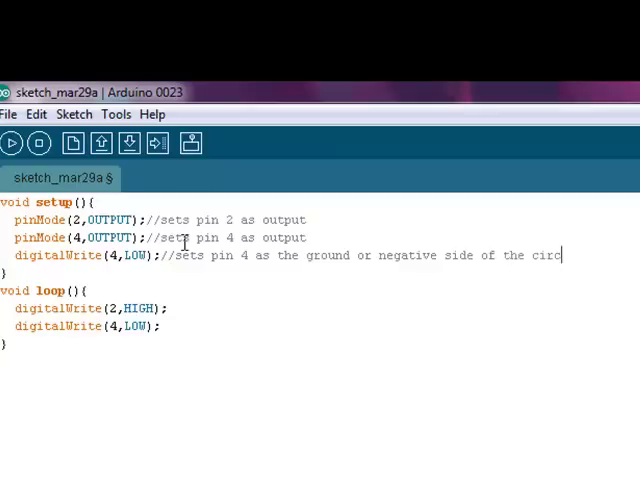
type("uit")
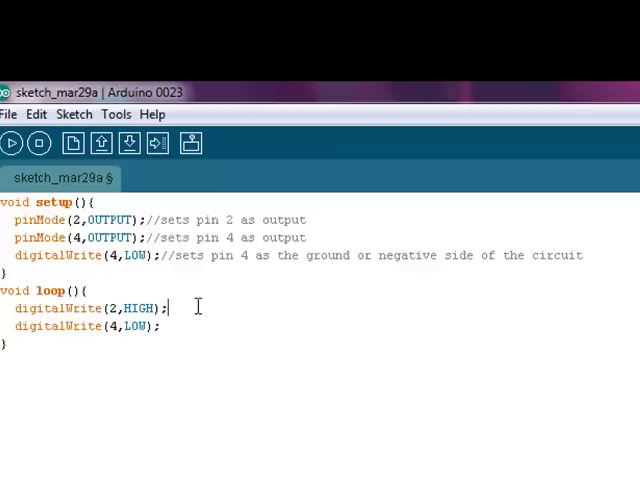
- Comment the loop lines as 'sets pin 2 as on' and 'sets pin 4 as off'
type("//sets pin 2 as")
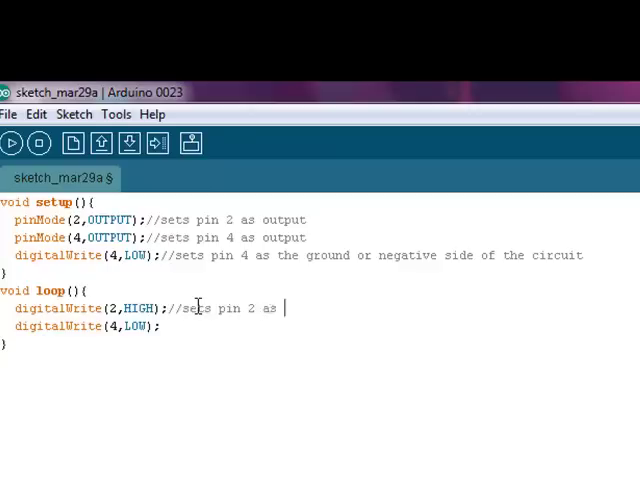
type("on")
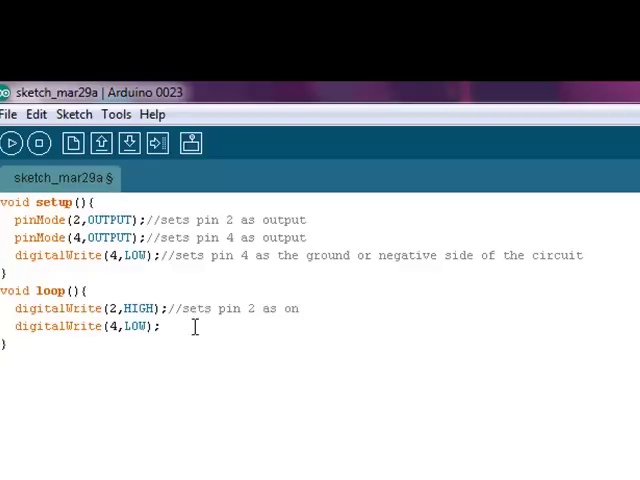
type("//")
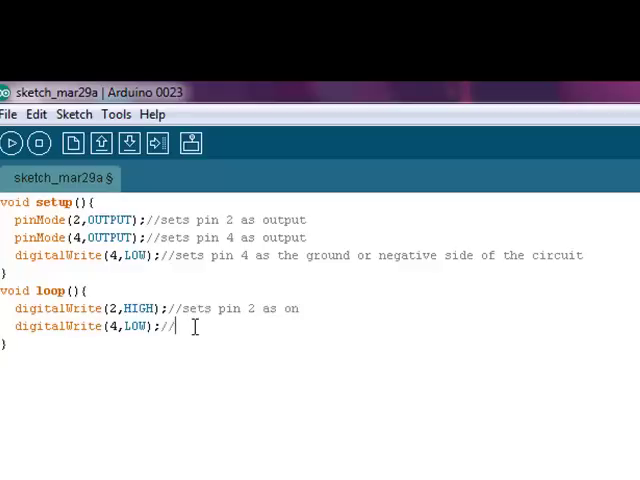
type("sets p")
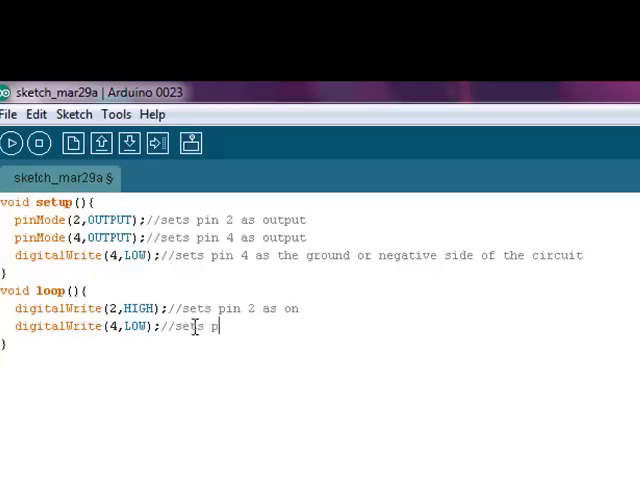
type("in 4 as off")
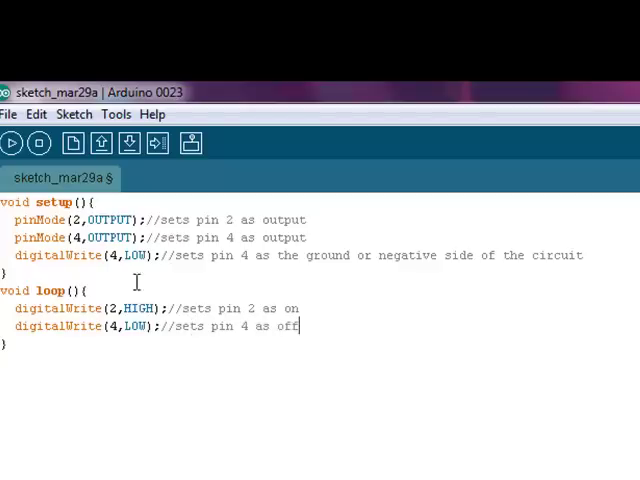
mouse_move(13, 148)
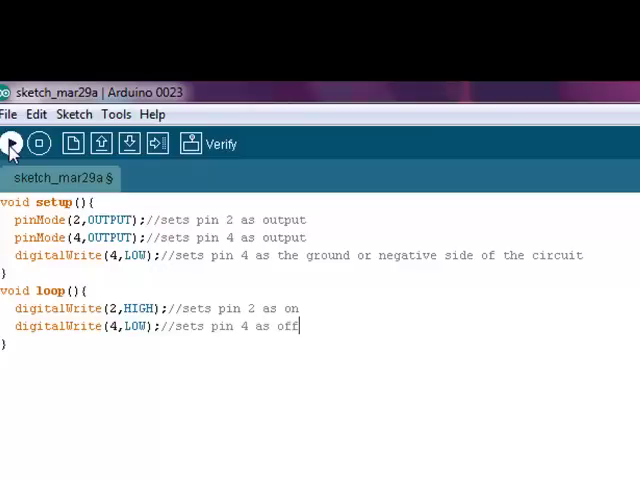
- Verify the sketch so it compiles and reports the binary sketch size
left_click(13, 143)
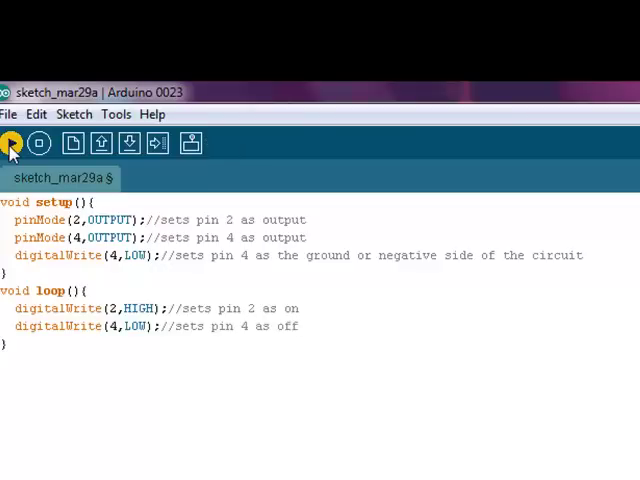
left_click(11, 142)
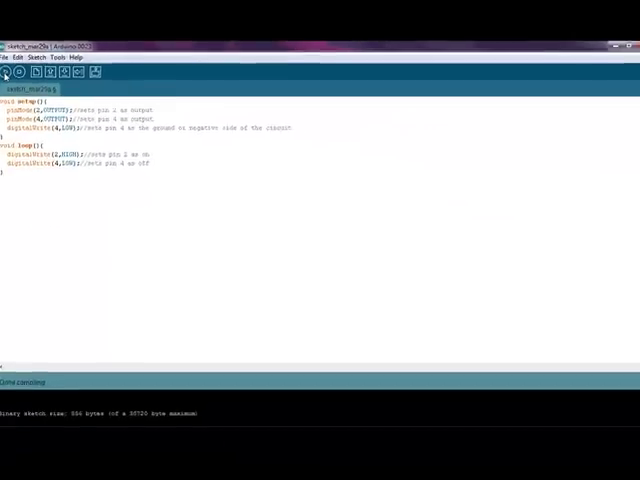